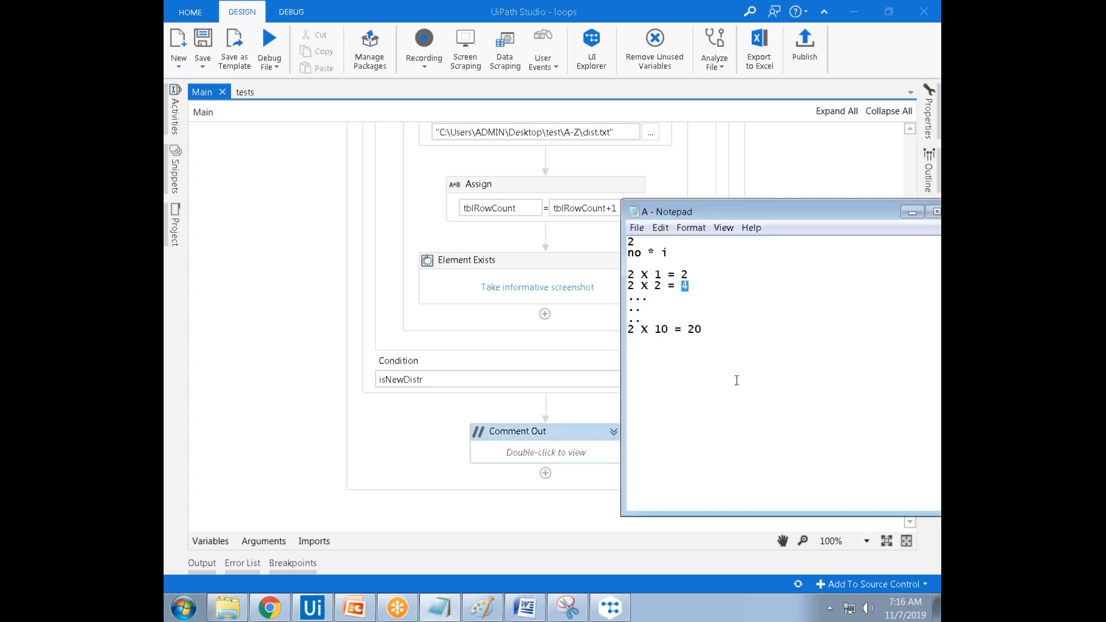
Replace the sample multiplication table in Notepad's file A with the value 5.
{"action": "key", "text": "ctrl+a"}
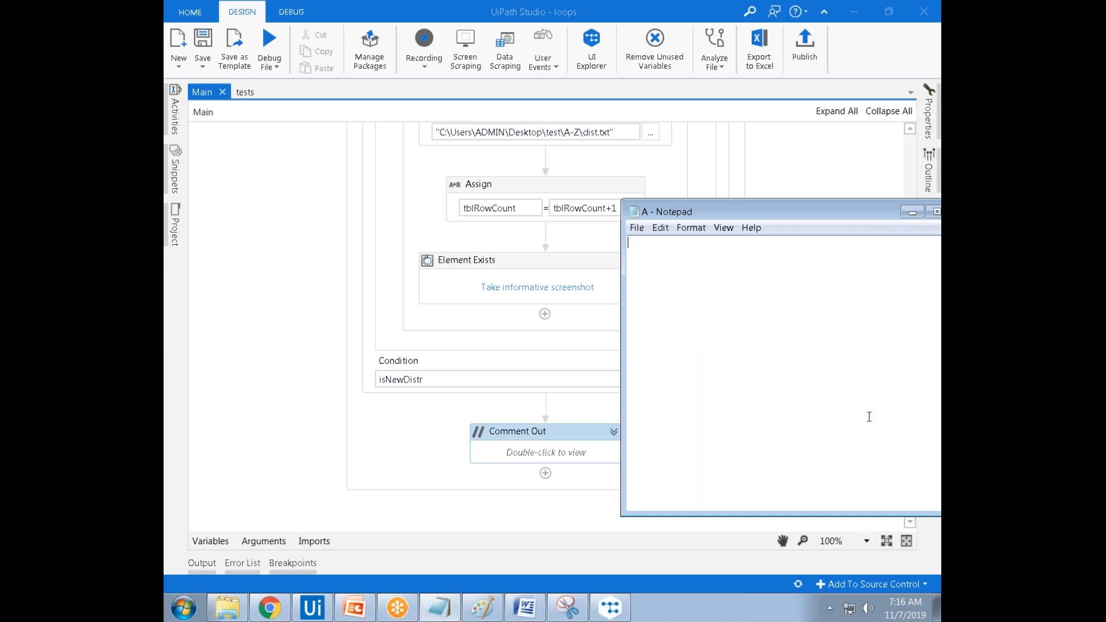
{"action": "type", "text": "5"}
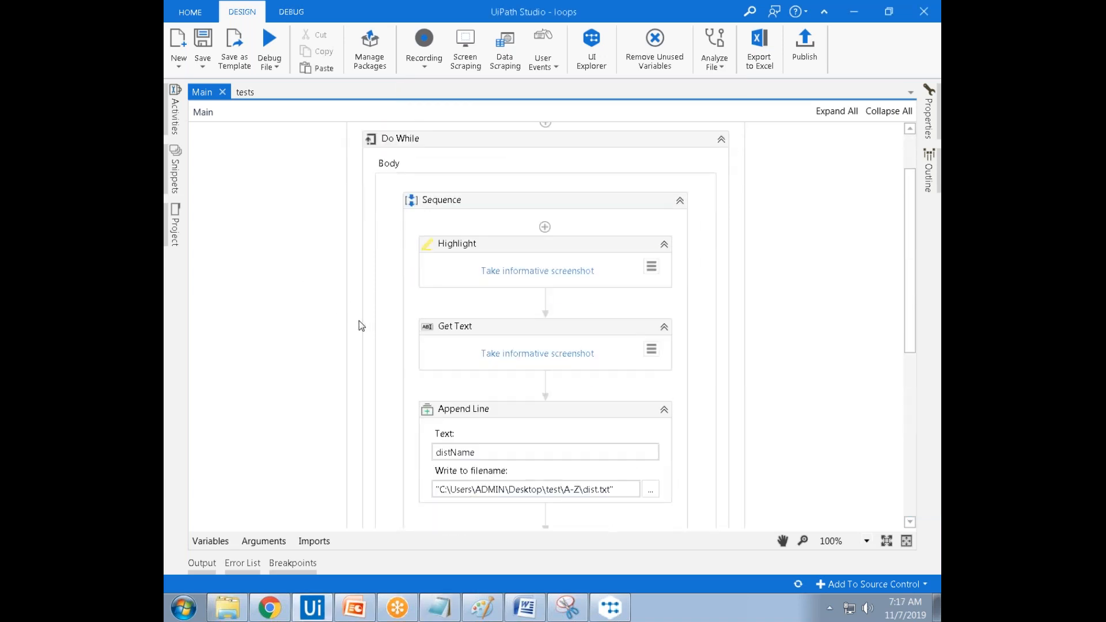
Search the Activities panel for 'delete' to add a Delete activity to the sequence.
{"action": "left_click", "coordinate": [175, 111]}
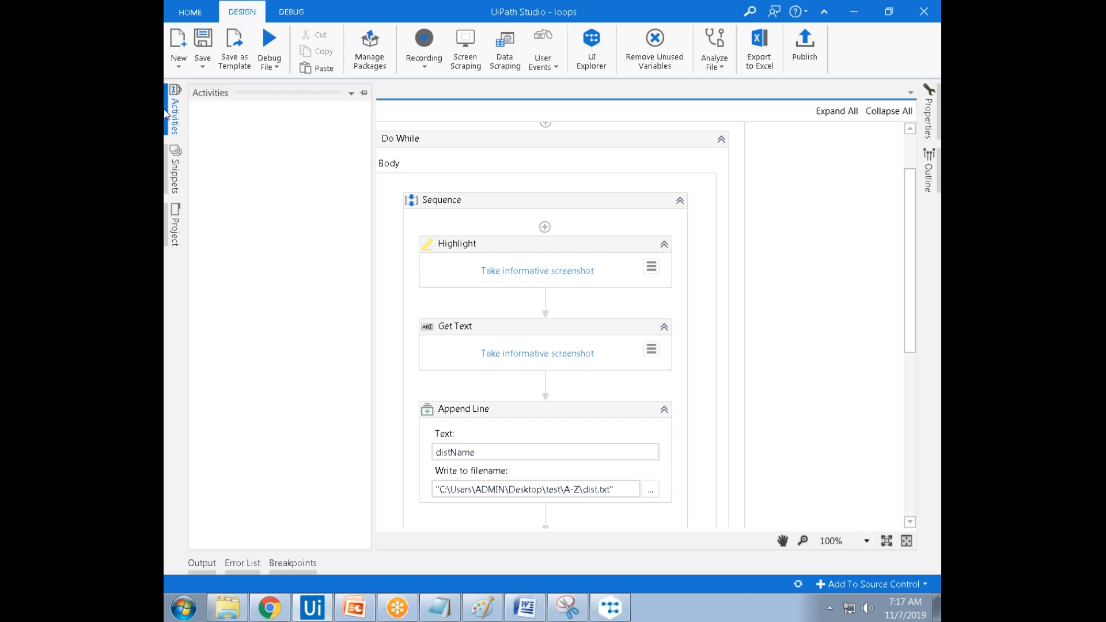
{"action": "left_click", "coordinate": [175, 107]}
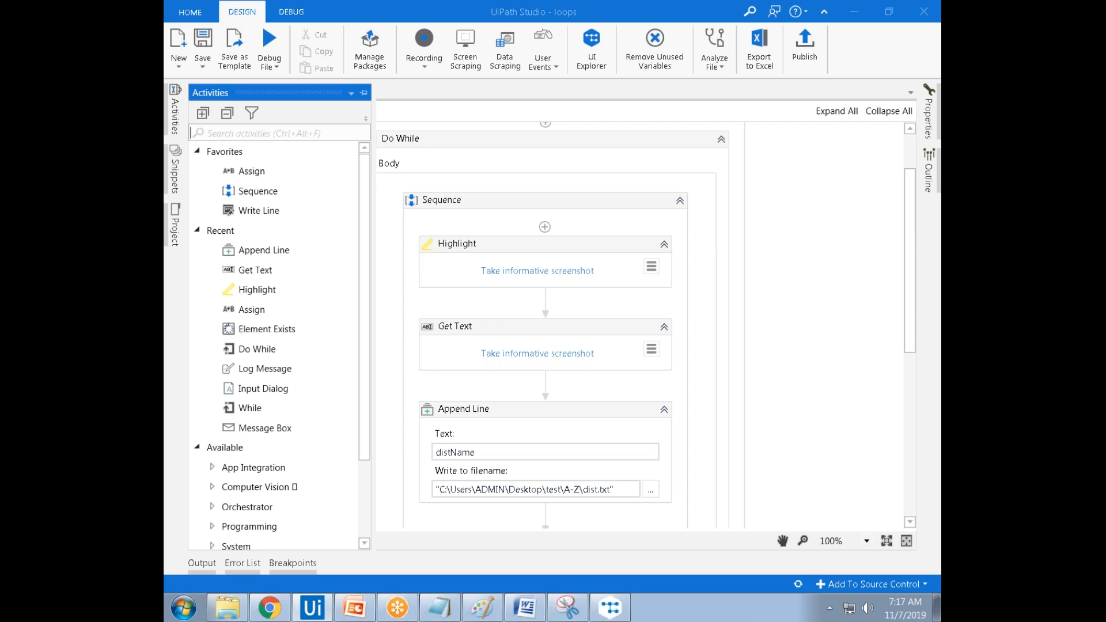
{"action": "type", "text": "delete"}
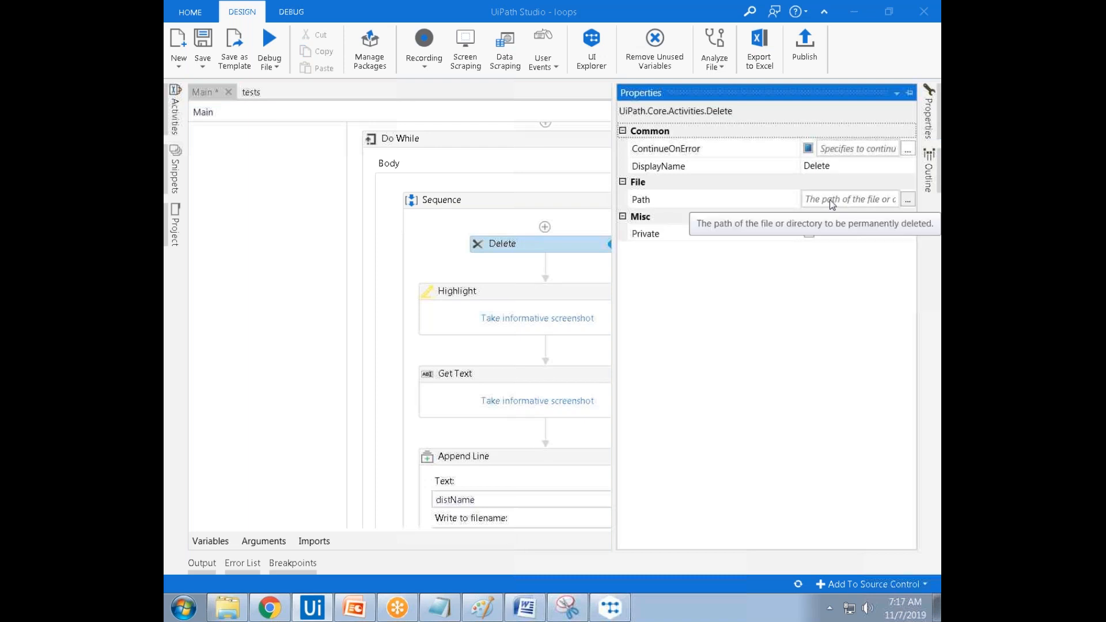
{"action": "mouse_move", "coordinate": [581, 270]}
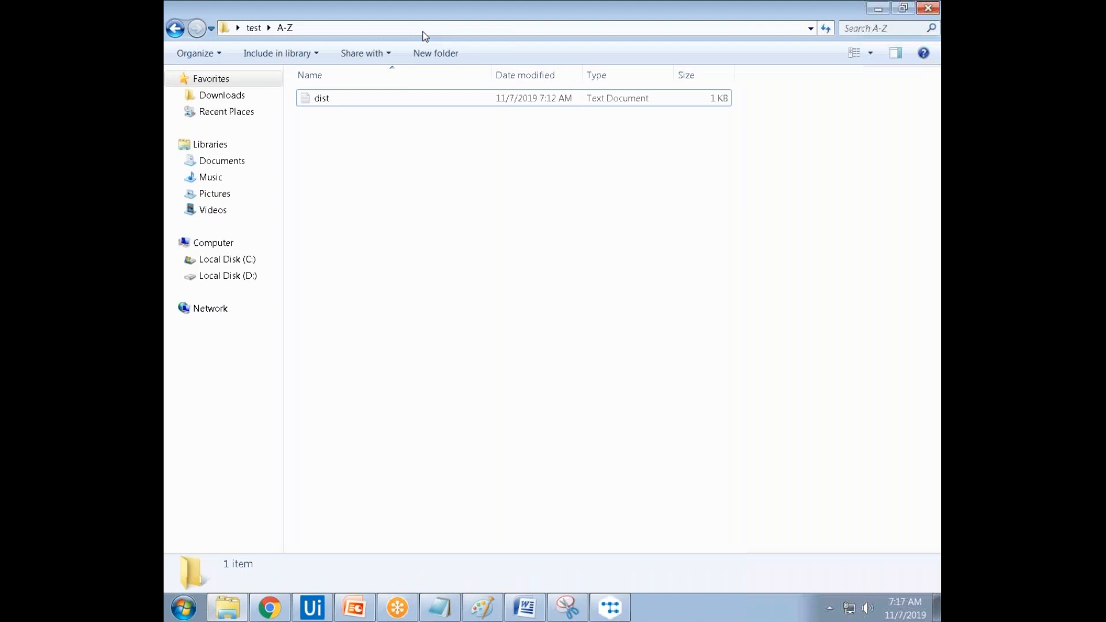
Show the full desktop path of the test\A-Z folder in Explorer's address bar.
{"action": "left_click", "coordinate": [494, 28]}
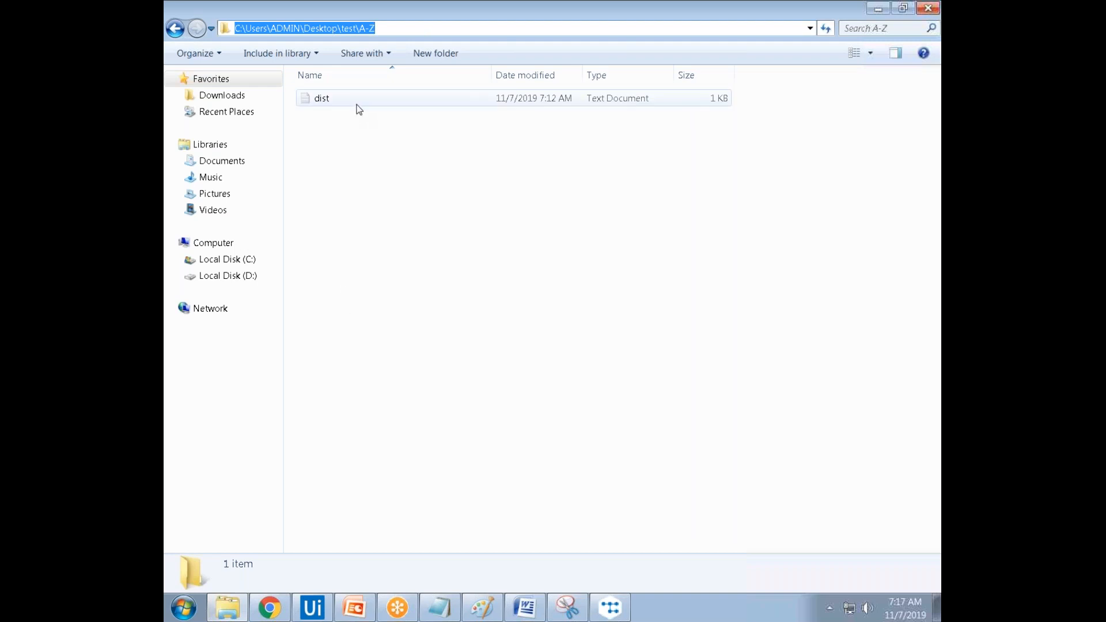
{"action": "left_click", "coordinate": [374, 335]}
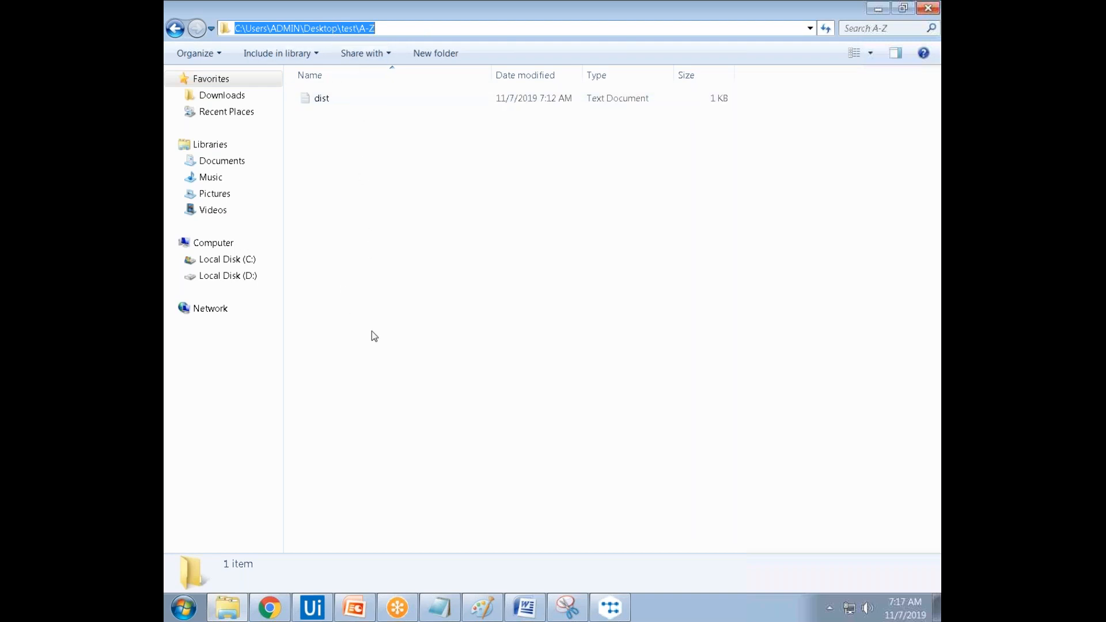
{"action": "mouse_move", "coordinate": [326, 371]}
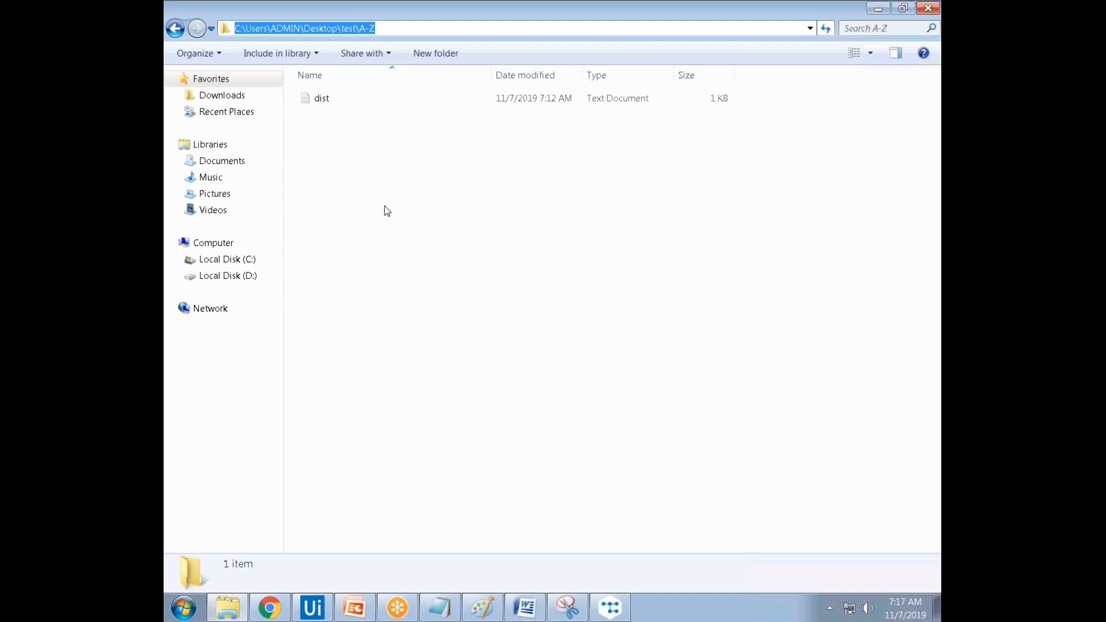
{"action": "mouse_move", "coordinate": [515, 238]}
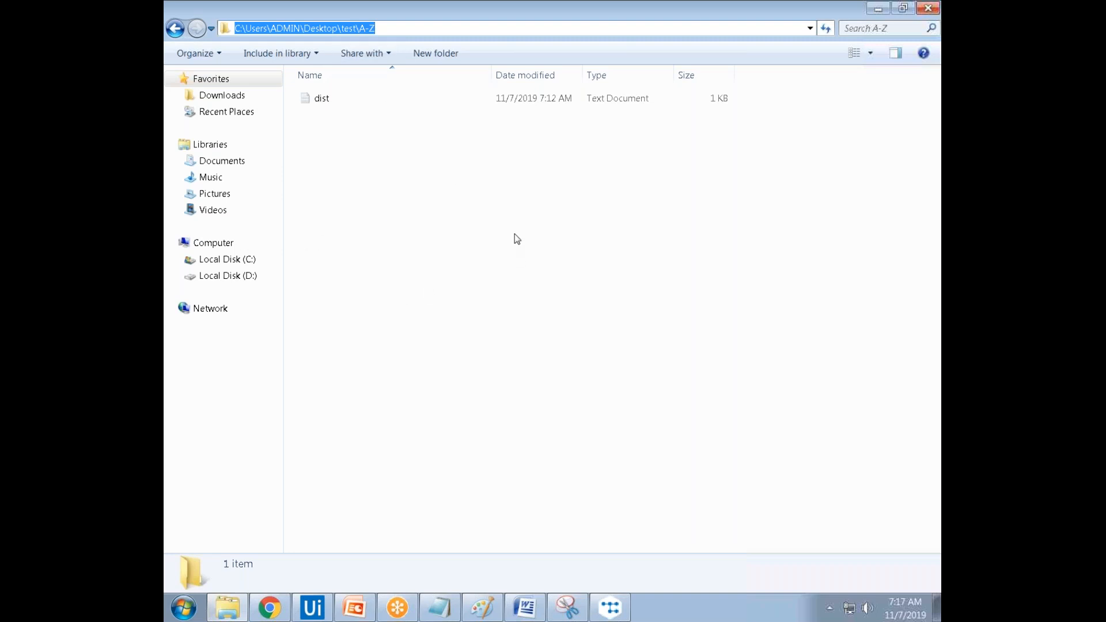
{"action": "mouse_move", "coordinate": [612, 168]}
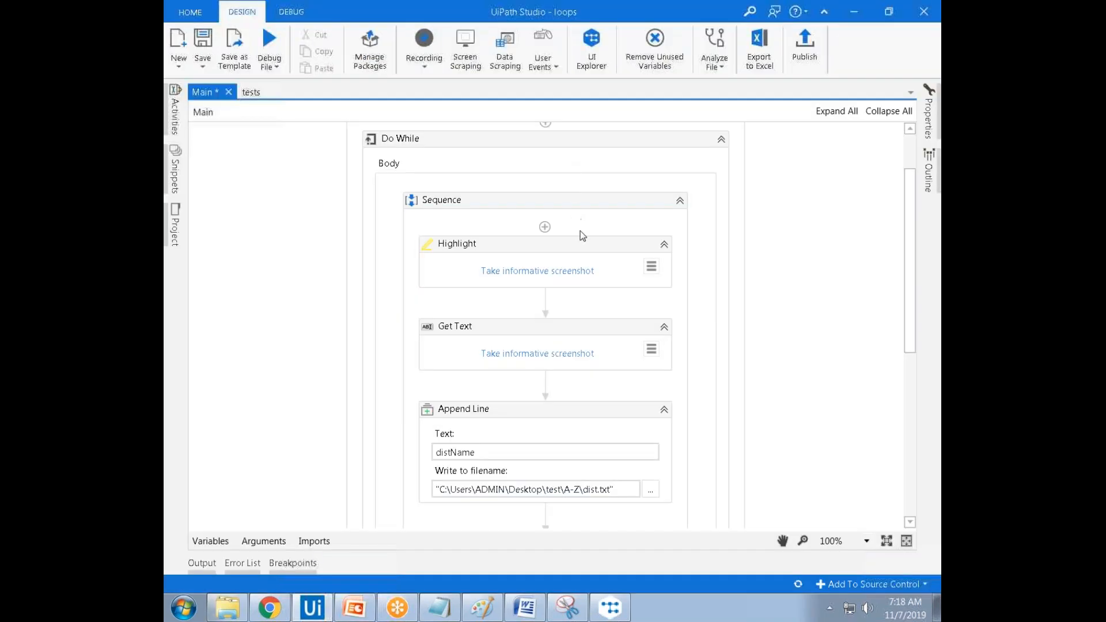
{"action": "mouse_move", "coordinate": [552, 298]}
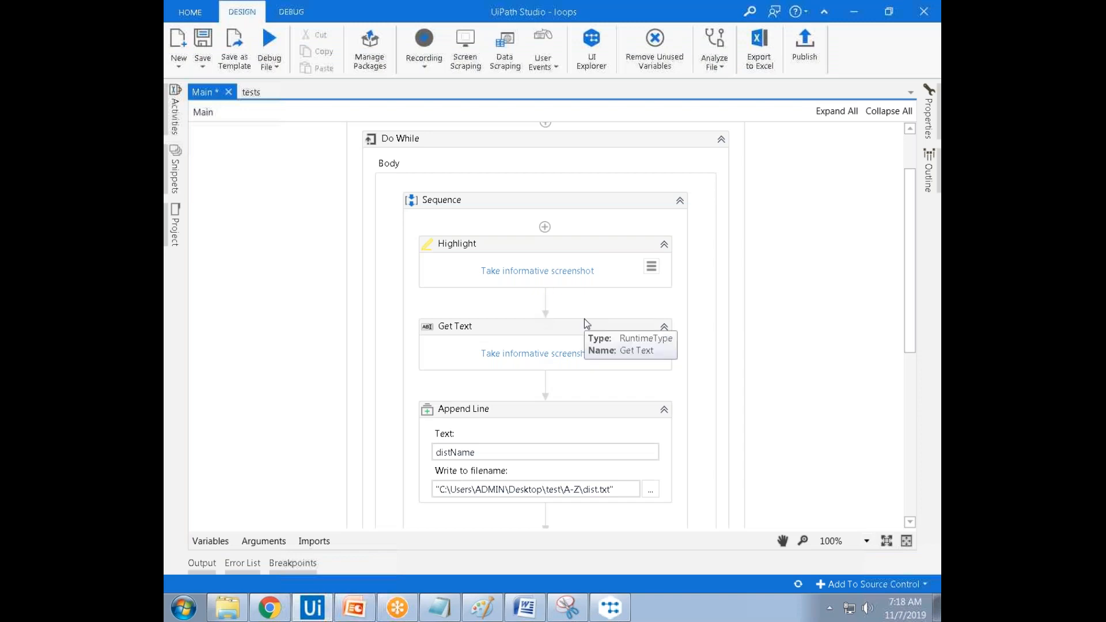
Scroll down and open the Comment Out block to view its Input Dialog and While.
{"action": "scroll", "scroll_direction": "down", "scroll_amount": 3}
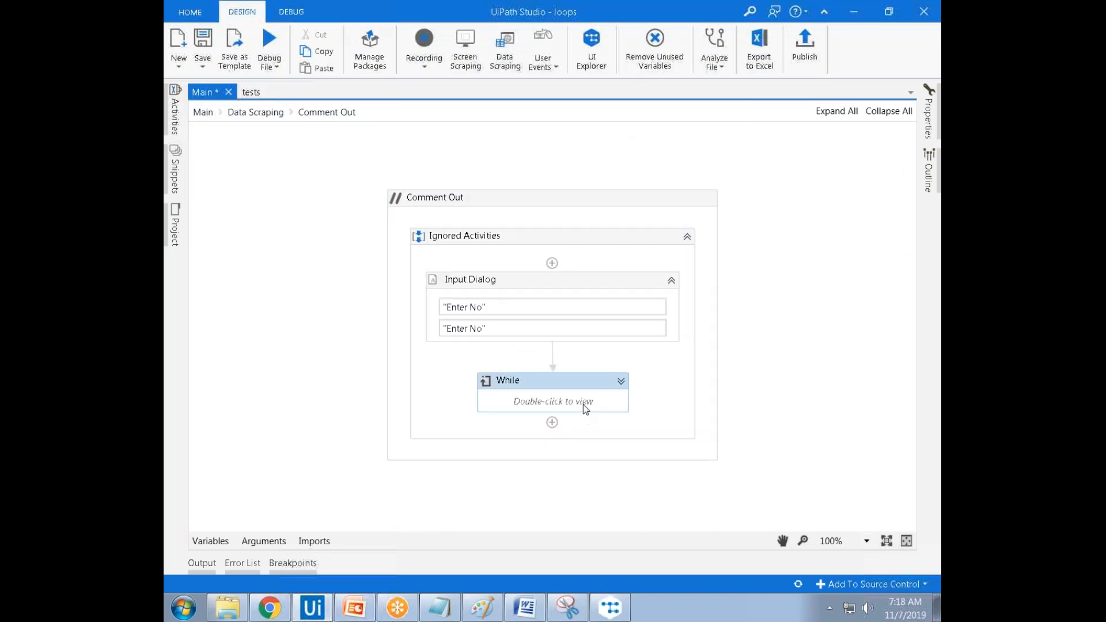
{"action": "double_click", "coordinate": [552, 393]}
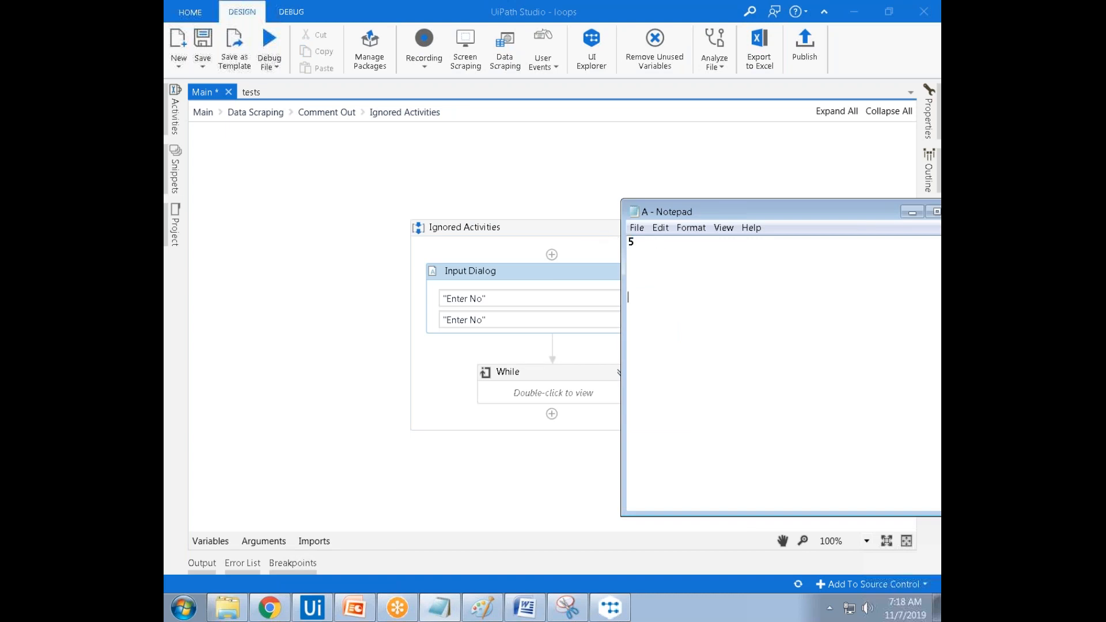
Rename the copied files in the A-Z folder so they run 1 through 5.
{"action": "type", "text": "1"}
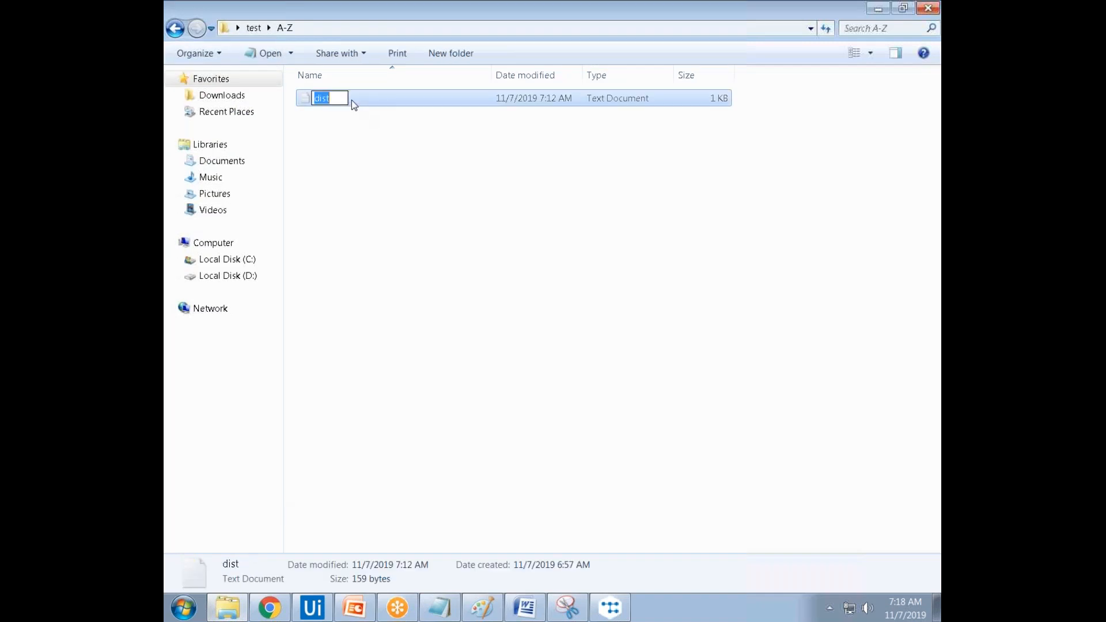
{"action": "type", "text": "a"}
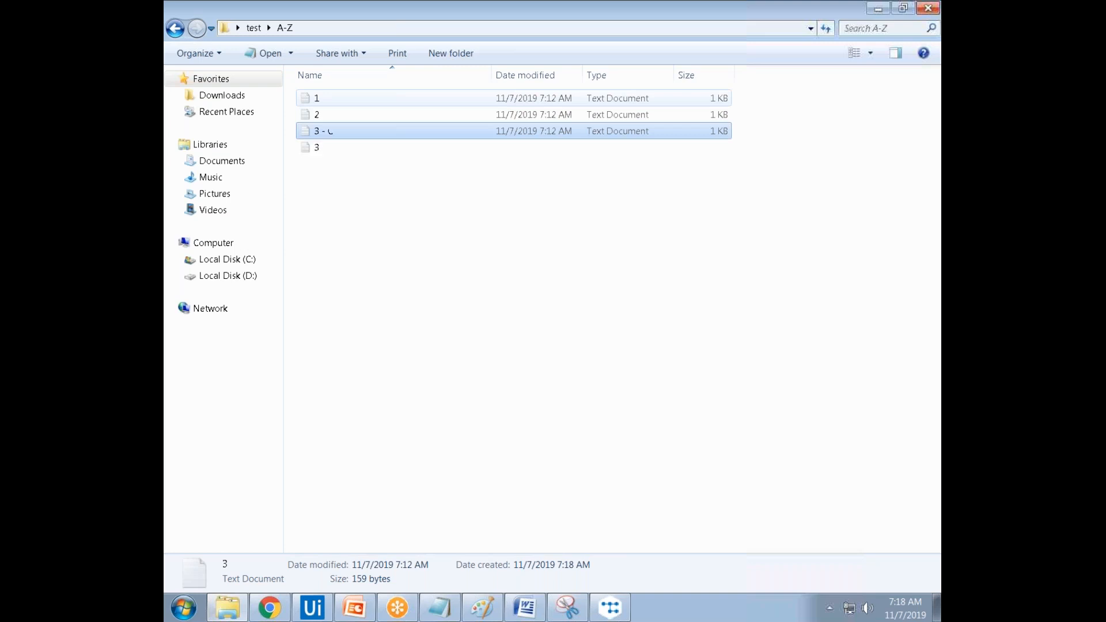
{"action": "type", "text": "4"}
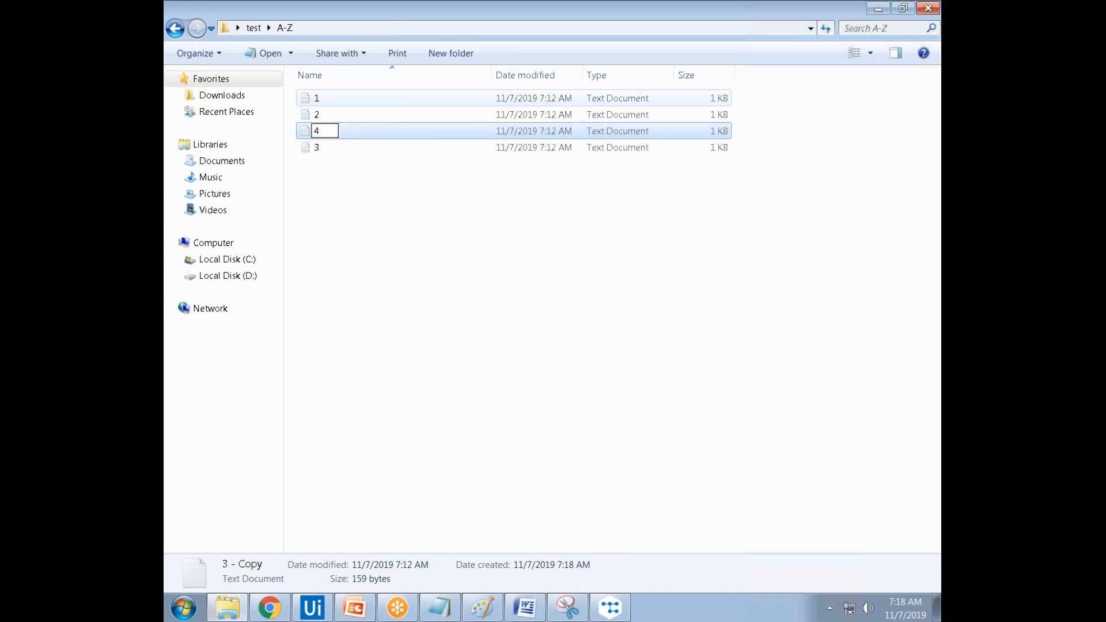
{"action": "key", "text": "Enter"}
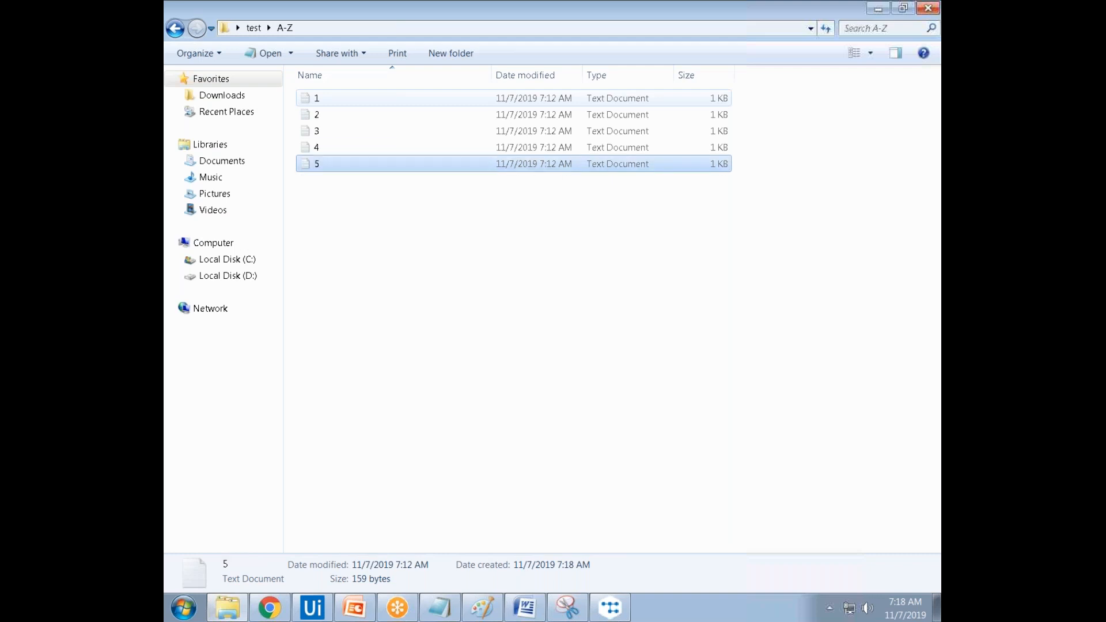
{"action": "left_click", "coordinate": [316, 131]}
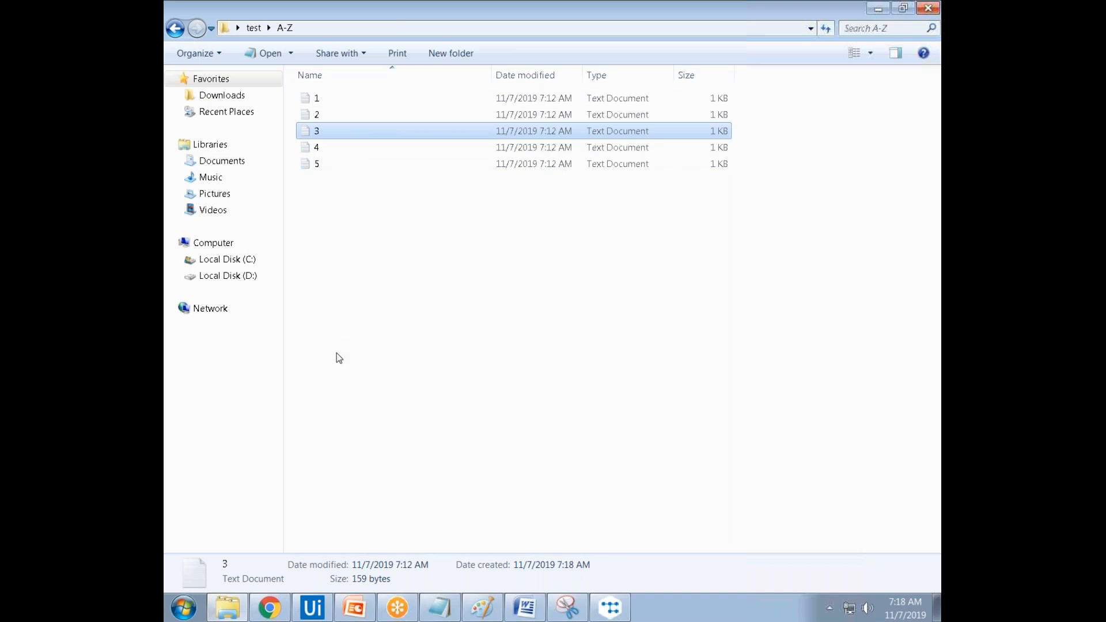
{"action": "left_click", "coordinate": [367, 327]}
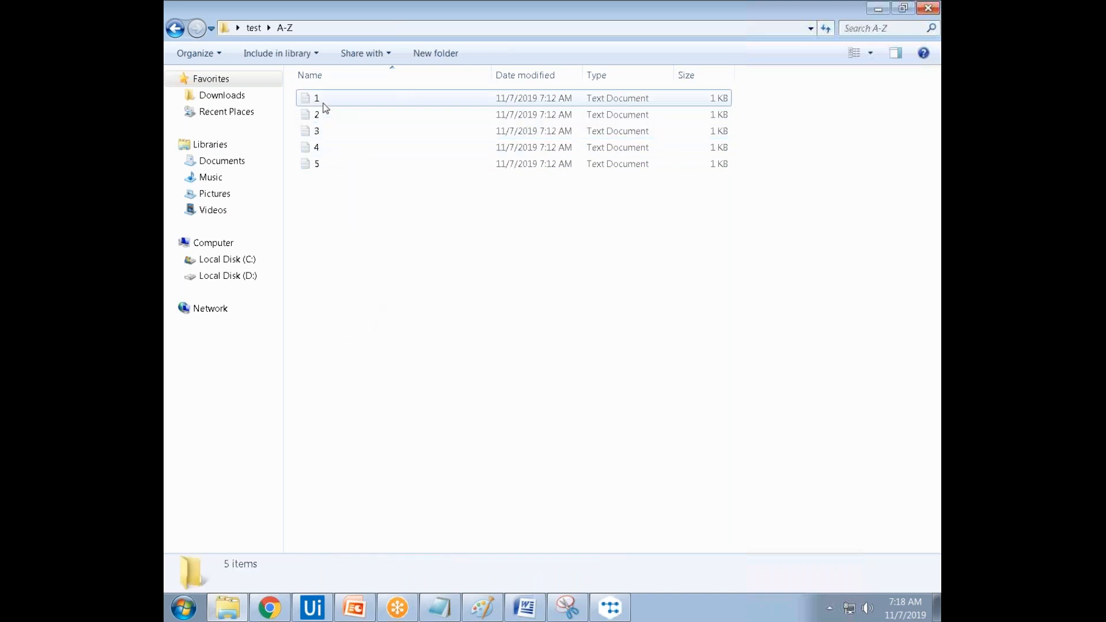
Replace file 1's contents with the line '1 X 1 = 1' and close it.
{"action": "double_click", "coordinate": [316, 98]}
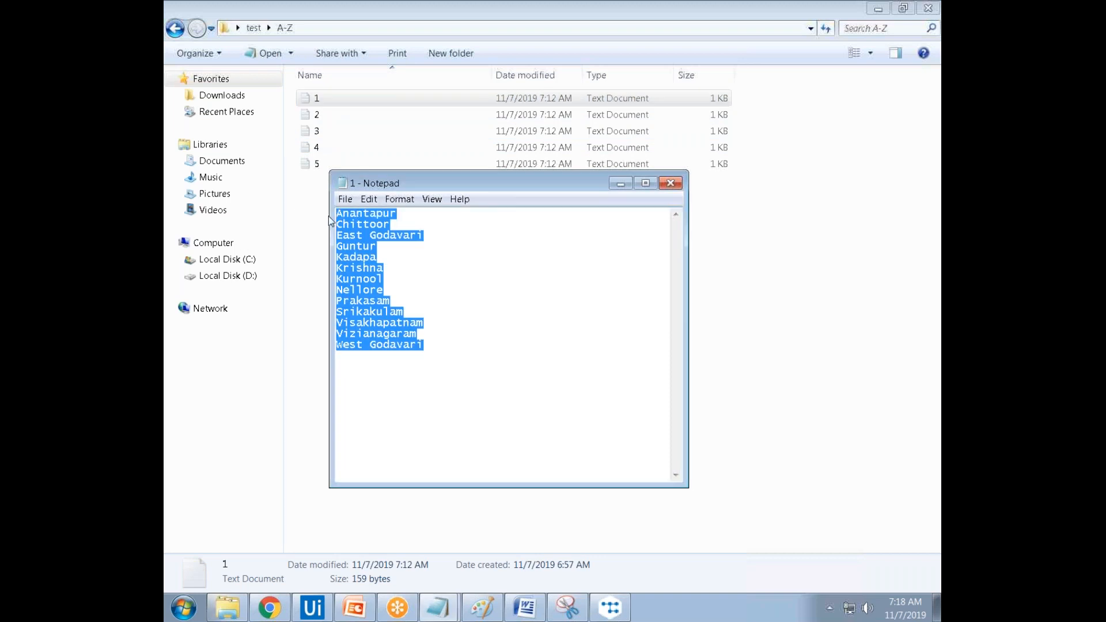
{"action": "mouse_move", "coordinate": [498, 459]}
{"action": "type", "text": "1"}
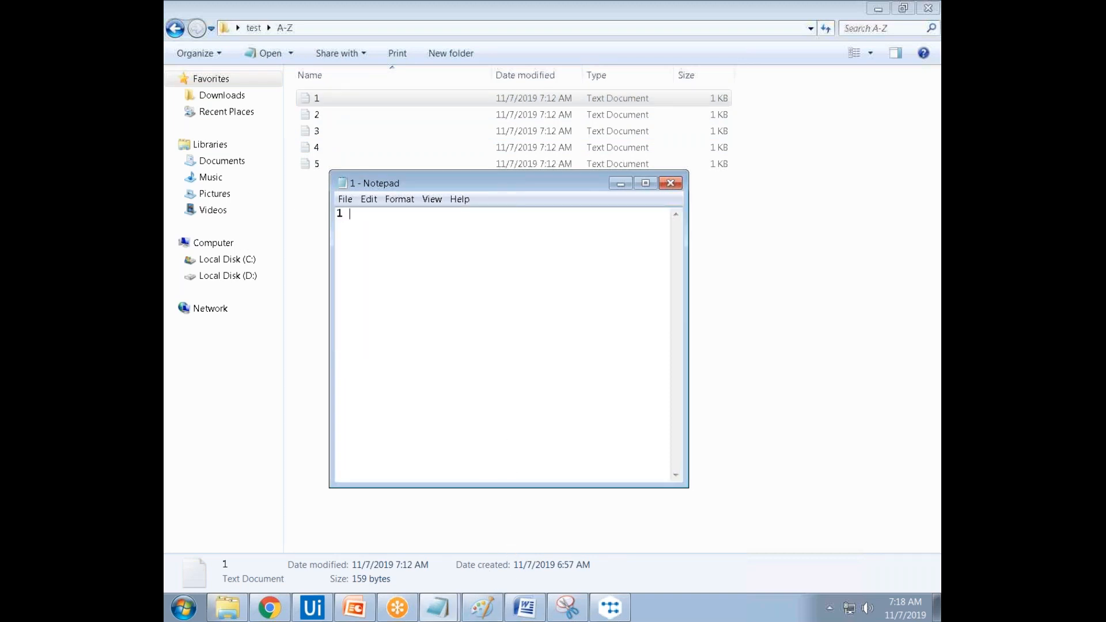
{"action": "type", "text": "X 1 1"}
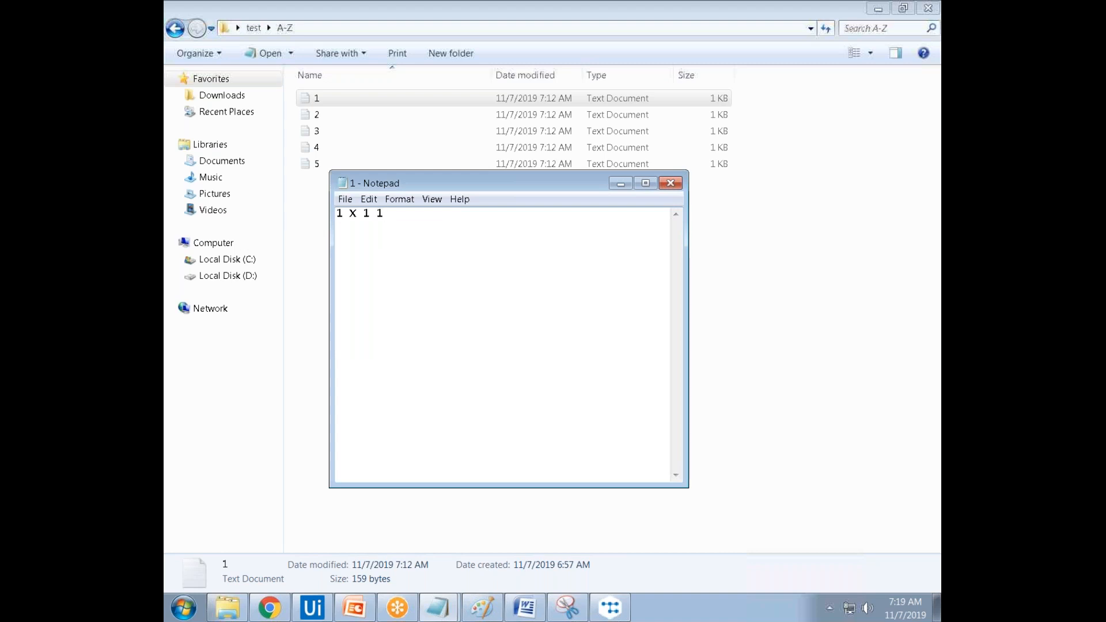
{"action": "type", "text": "="}
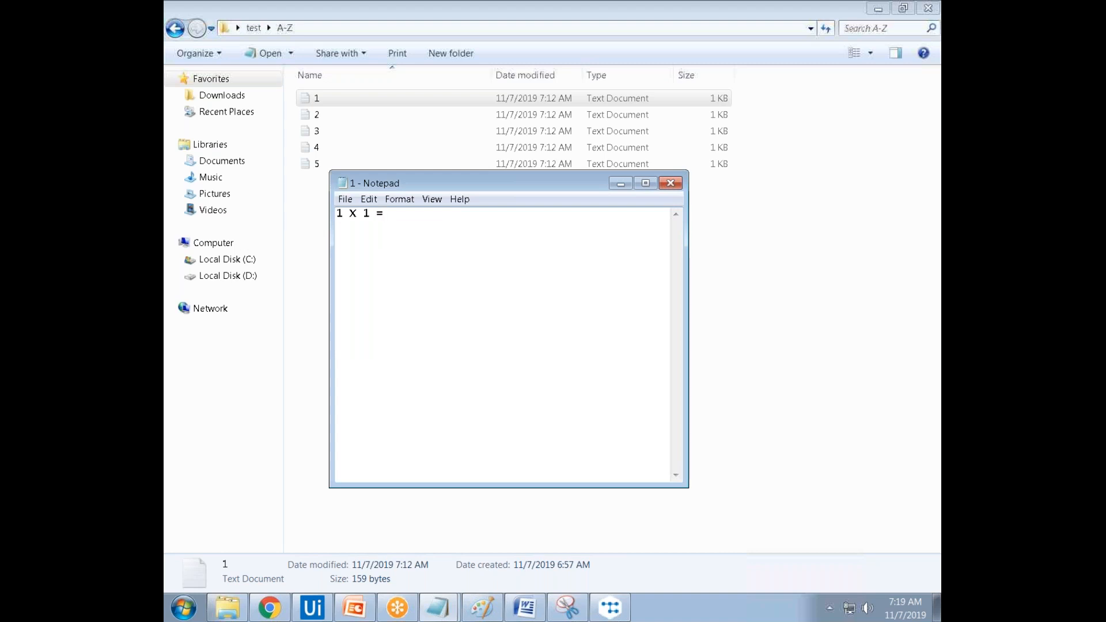
{"action": "type", "text": "1"}
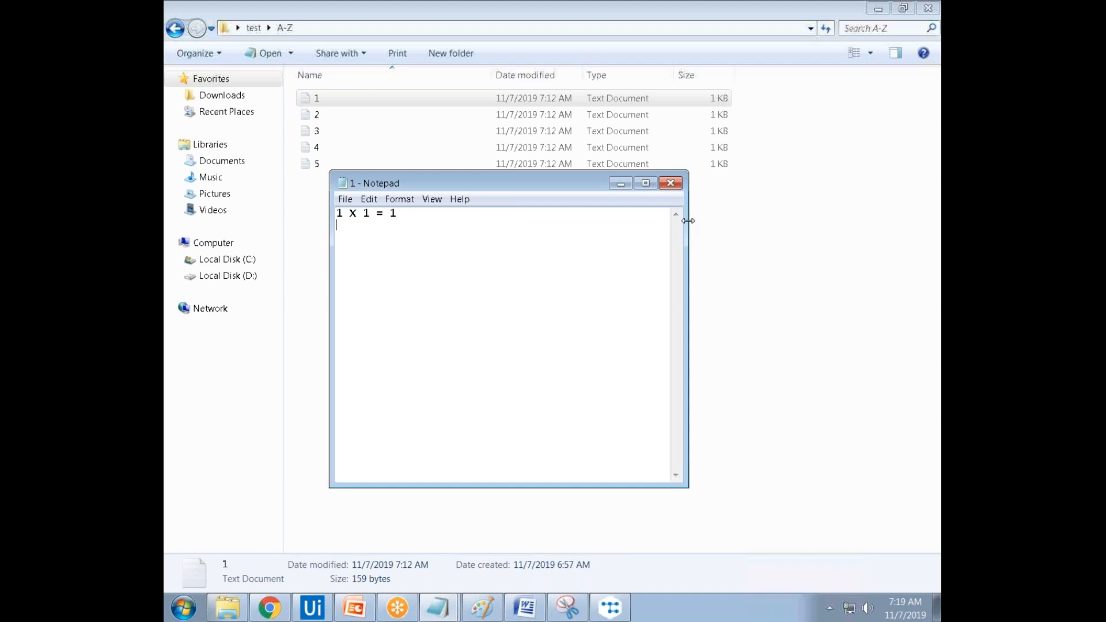
{"action": "left_click", "coordinate": [668, 182]}
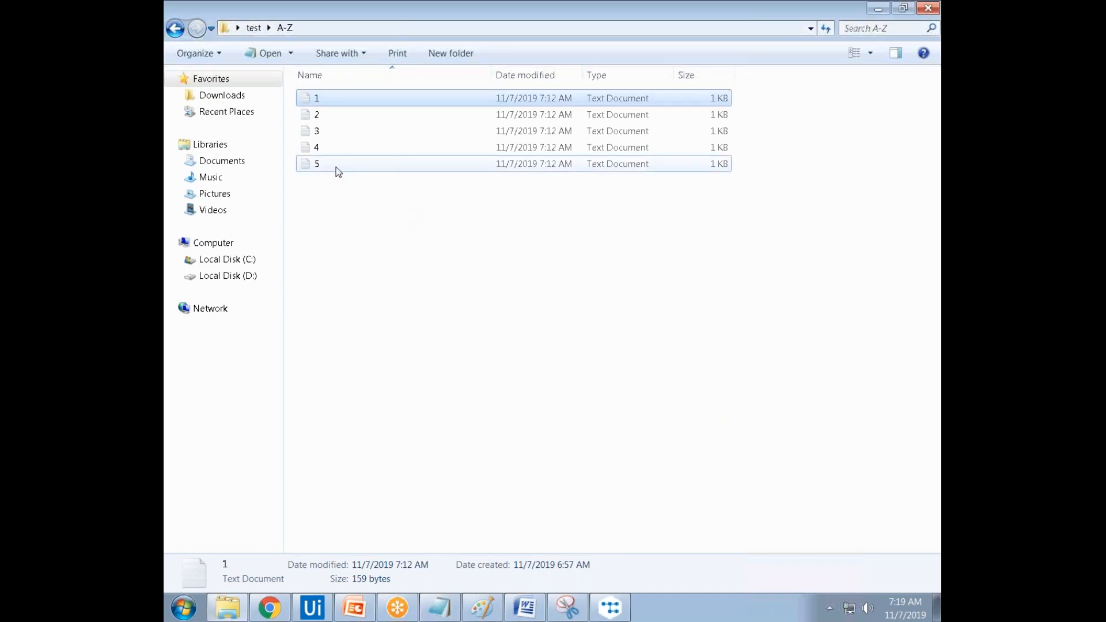
Enter '5 X 1 = 5' and '5 X 2 = 10' in file 5 and close it.
{"action": "double_click", "coordinate": [316, 163]}
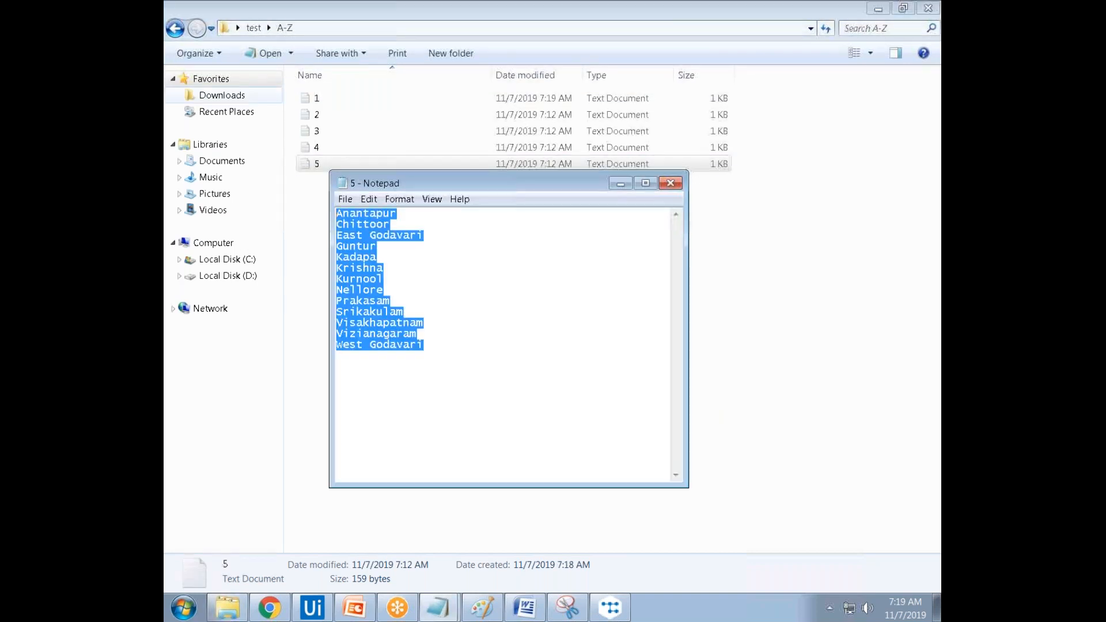
{"action": "type", "text": "5 X 1"}
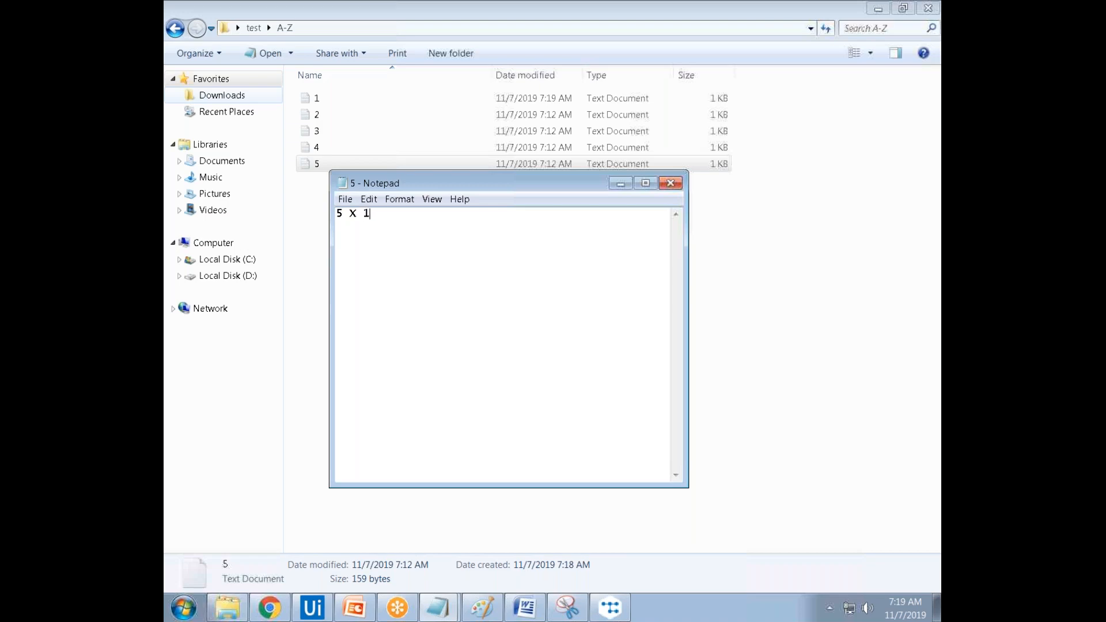
{"action": "type", "text": "= 5"}
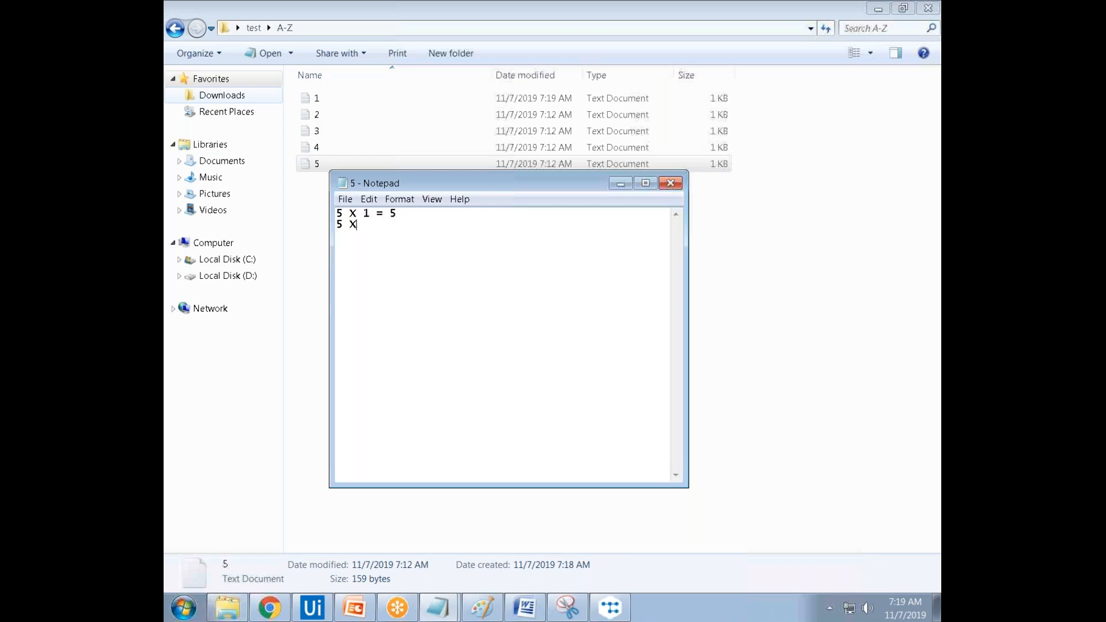
{"action": "type", "text": "2 ="}
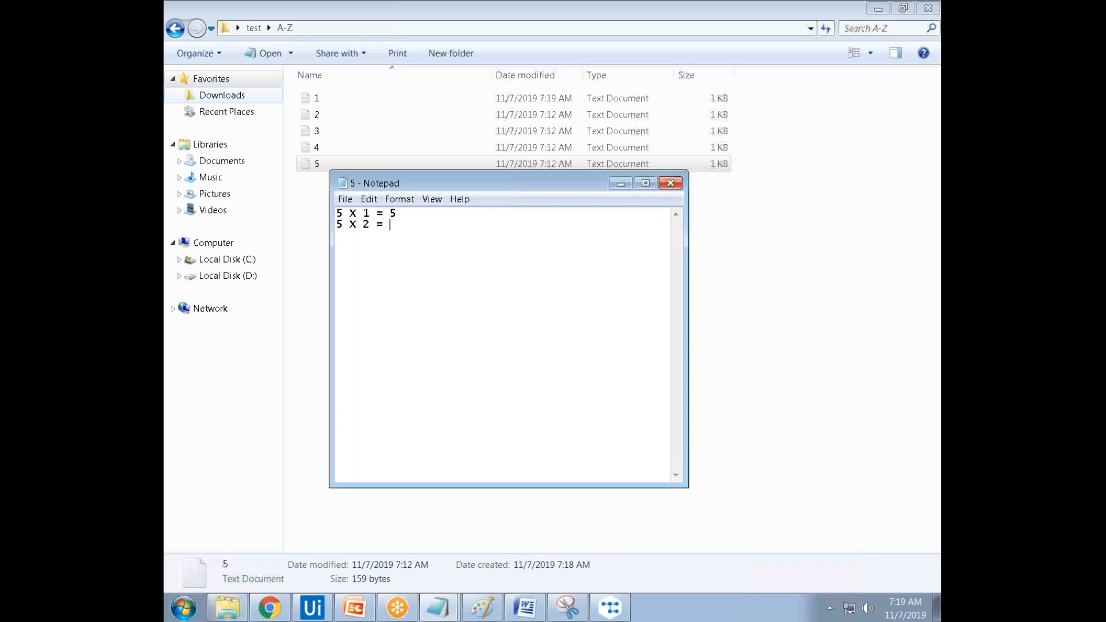
{"action": "type", "text": "10"}
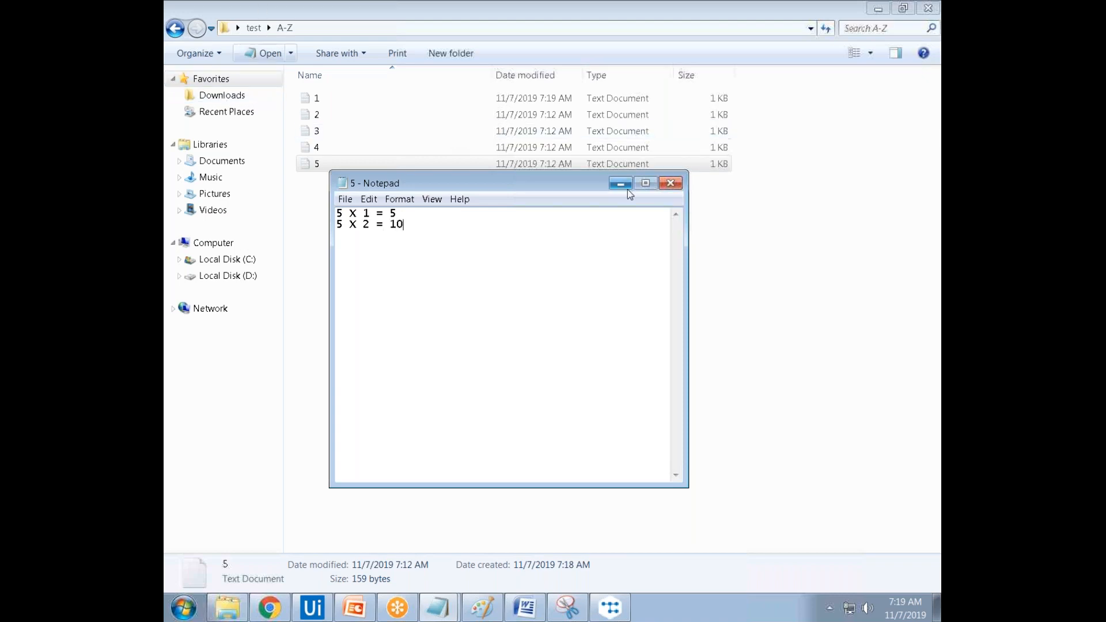
{"action": "left_click", "coordinate": [669, 182]}
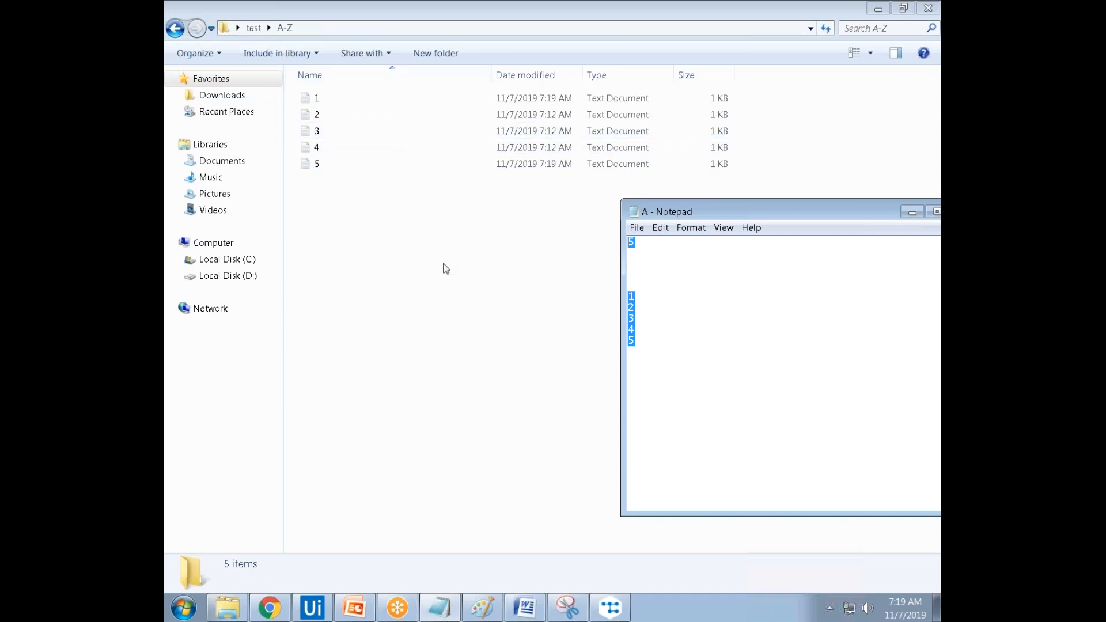
{"action": "mouse_move", "coordinate": [765, 289]}
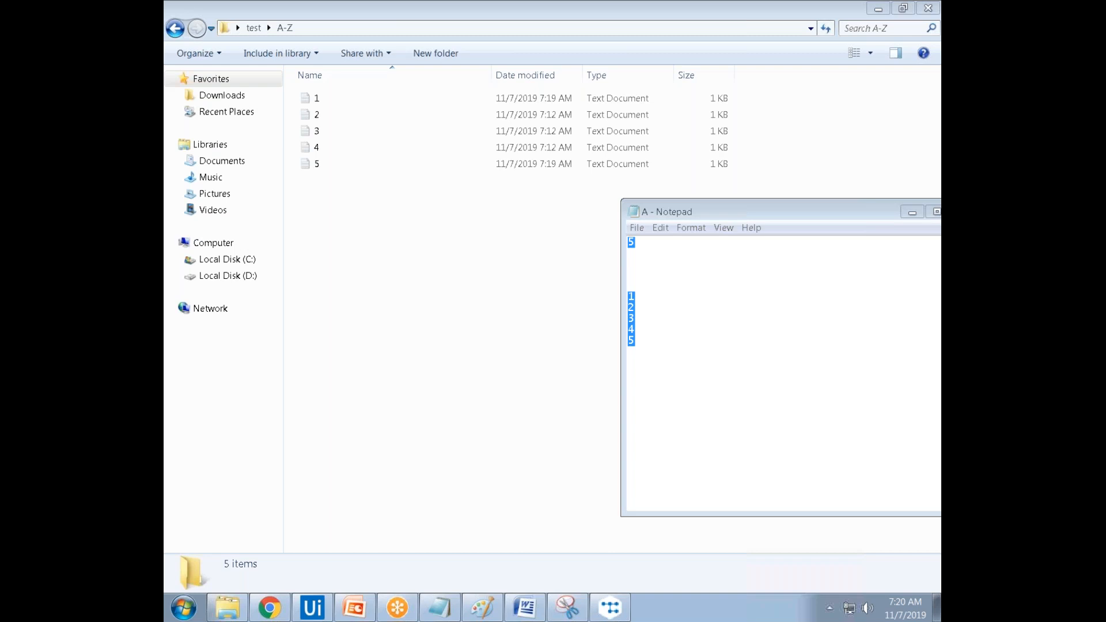
{"action": "mouse_move", "coordinate": [779, 304]}
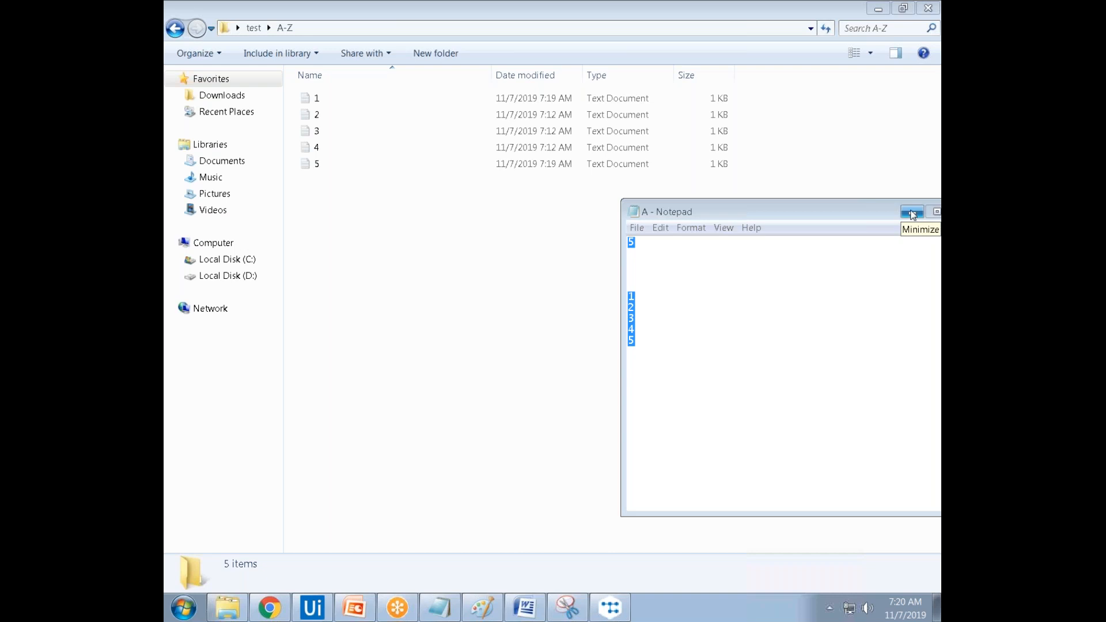
{"action": "mouse_move", "coordinate": [912, 213]}
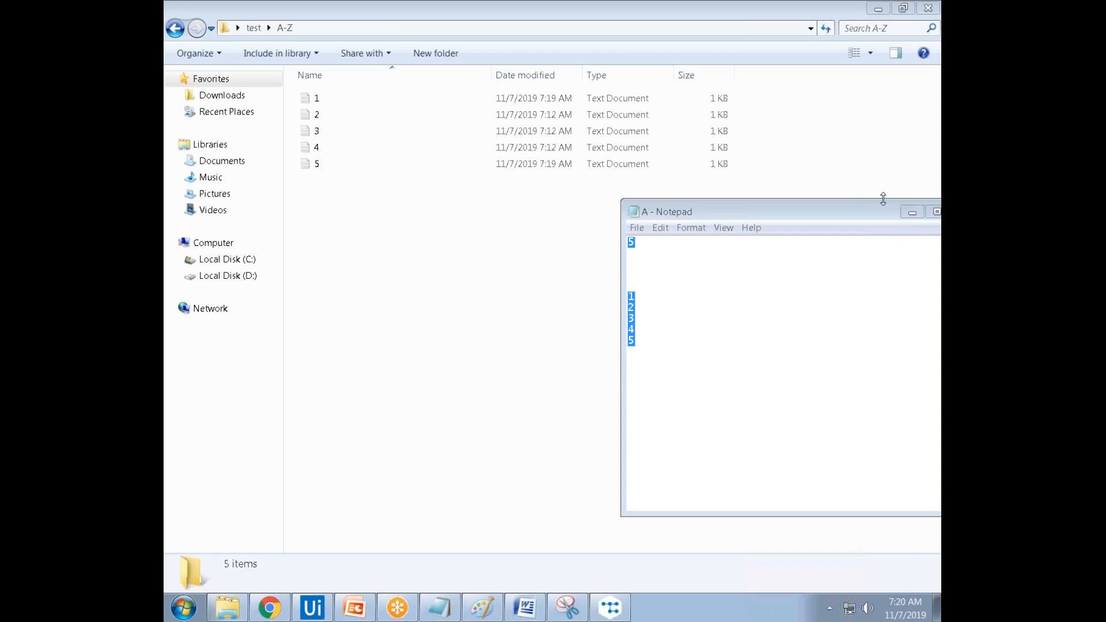
Close Notepad's A.txt window to bring up the save-changes prompt.
{"action": "left_click", "coordinate": [937, 211]}
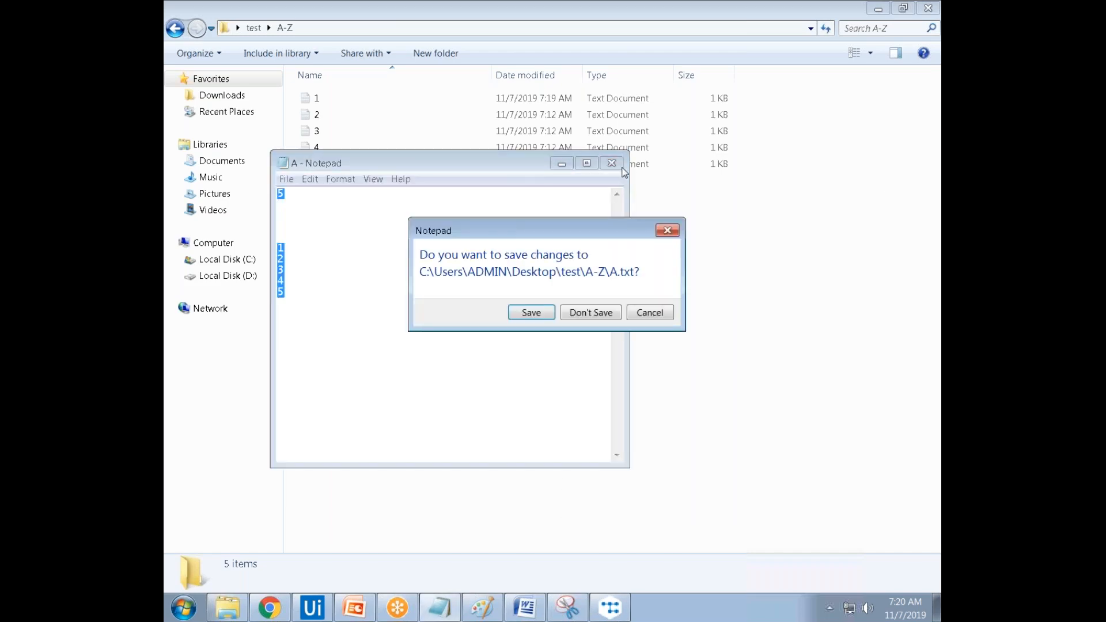